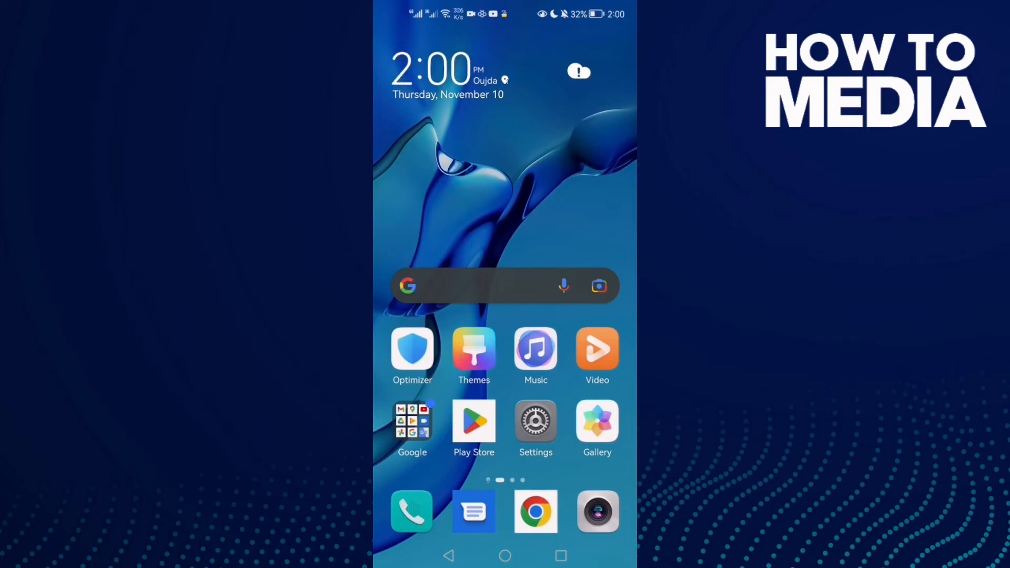
# Step: Launch Settings from the home screen and scroll down to the Apps entry
pyautogui.click(536, 424)
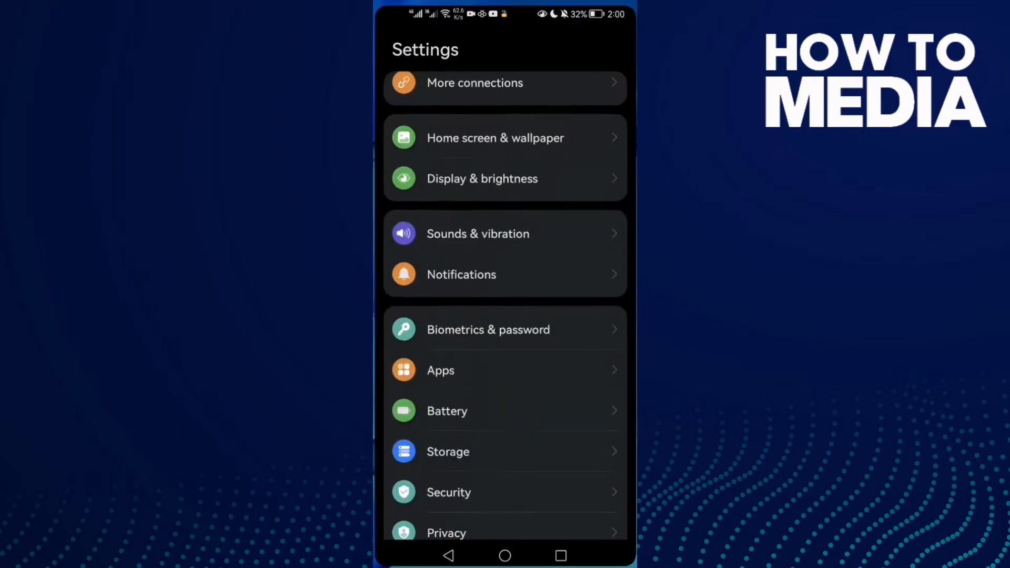
pyautogui.scroll(-3)
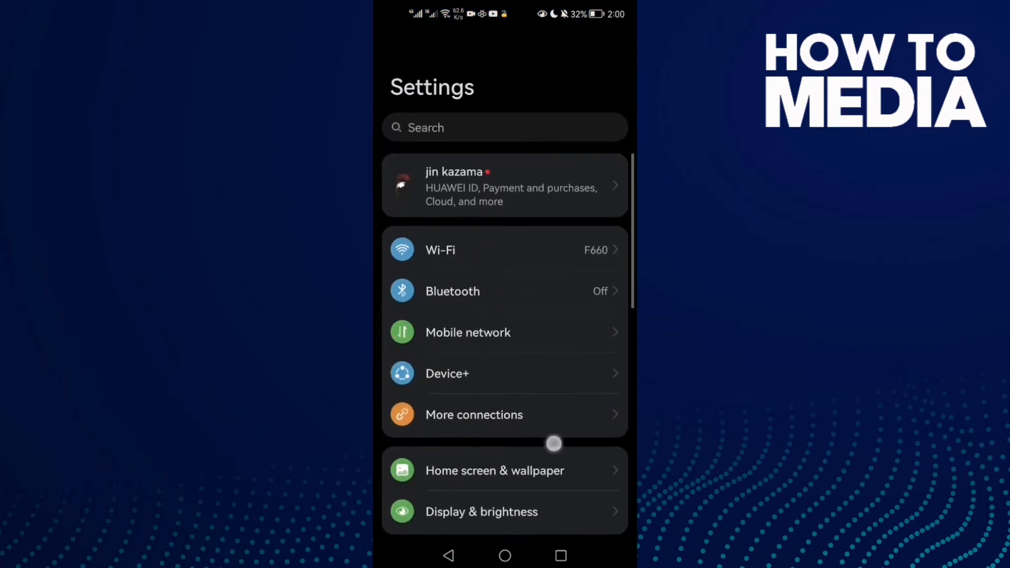
pyautogui.scroll(-3)
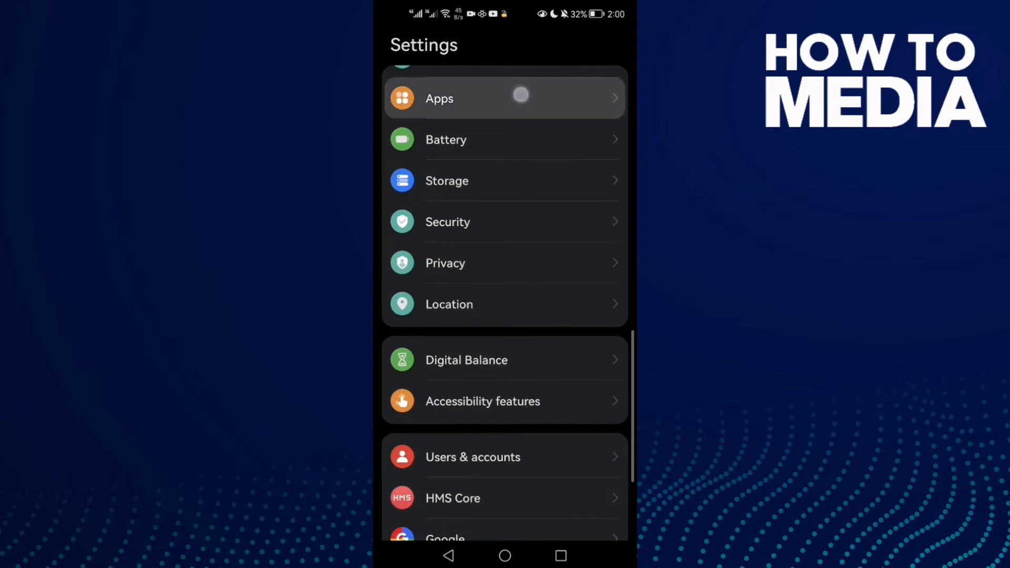
# Step: Search the Apps list for 'roblox' to reach Roblox's app info
pyautogui.click(440, 98)
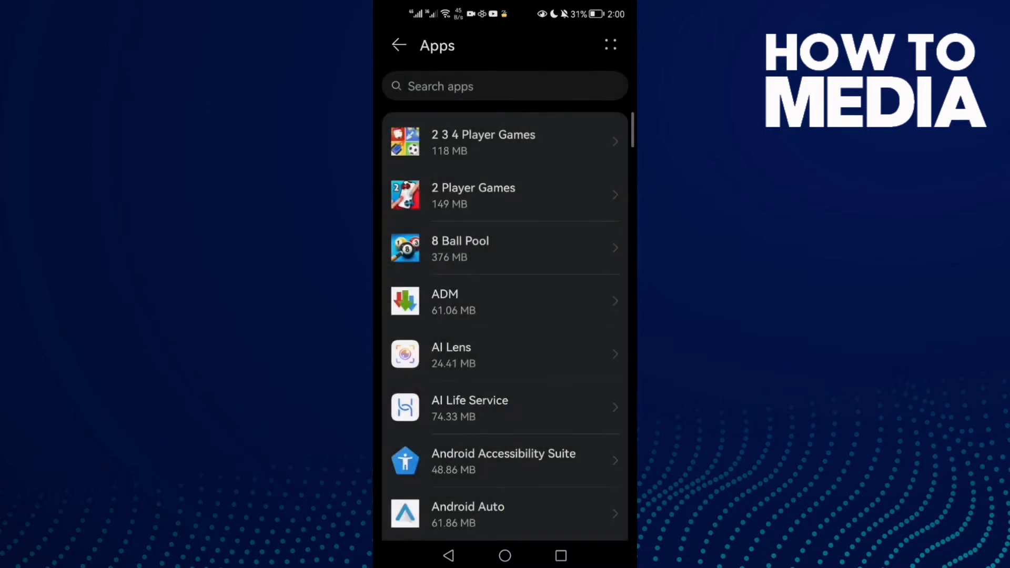
pyautogui.click(504, 86)
pyautogui.write('r')
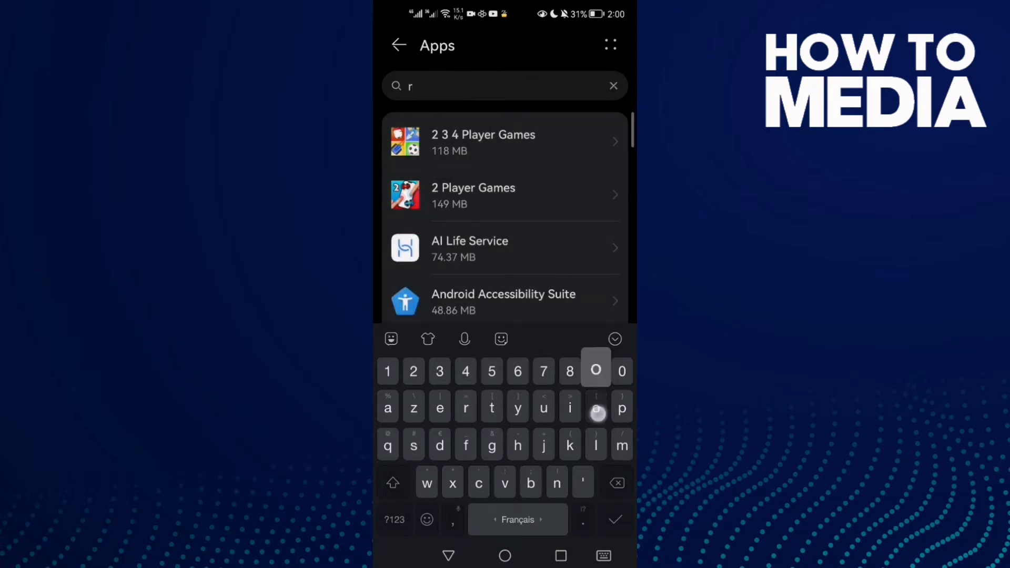
pyautogui.write('oblox')
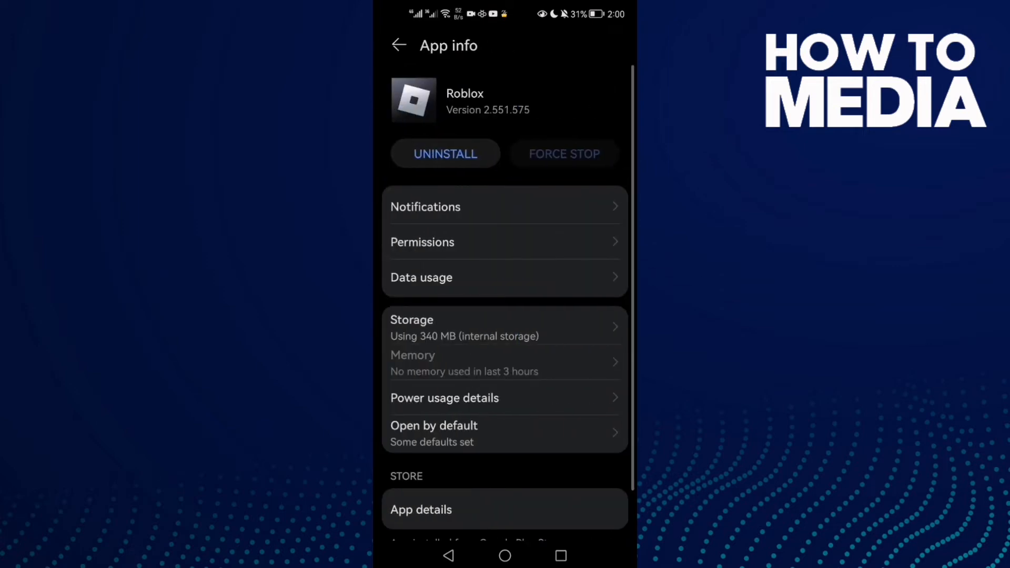
# Step: Open Roblox's Storage page and clear its cache to 0 B
pyautogui.scroll(-3)
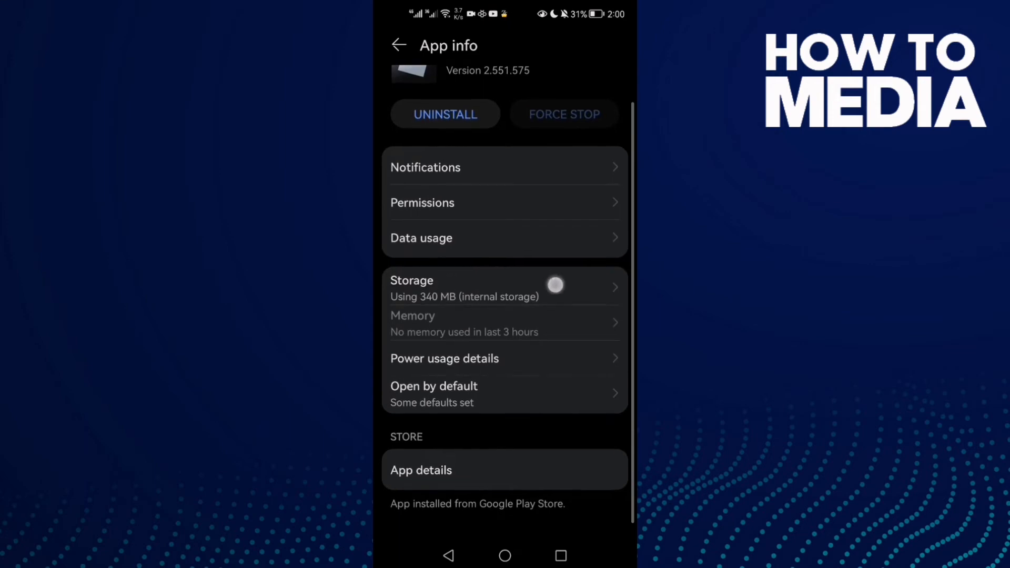
pyautogui.scroll(-3)
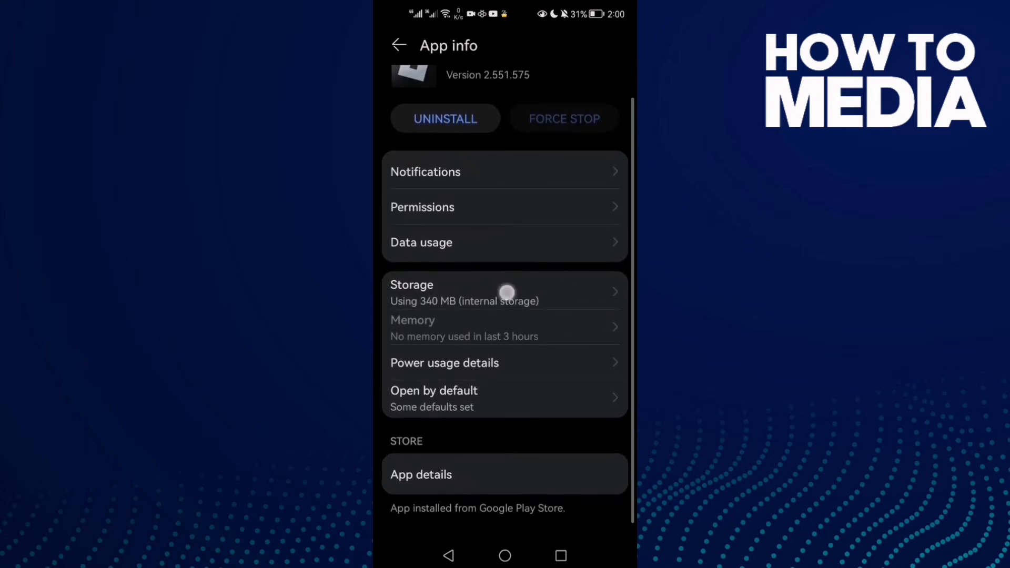
pyautogui.click(505, 290)
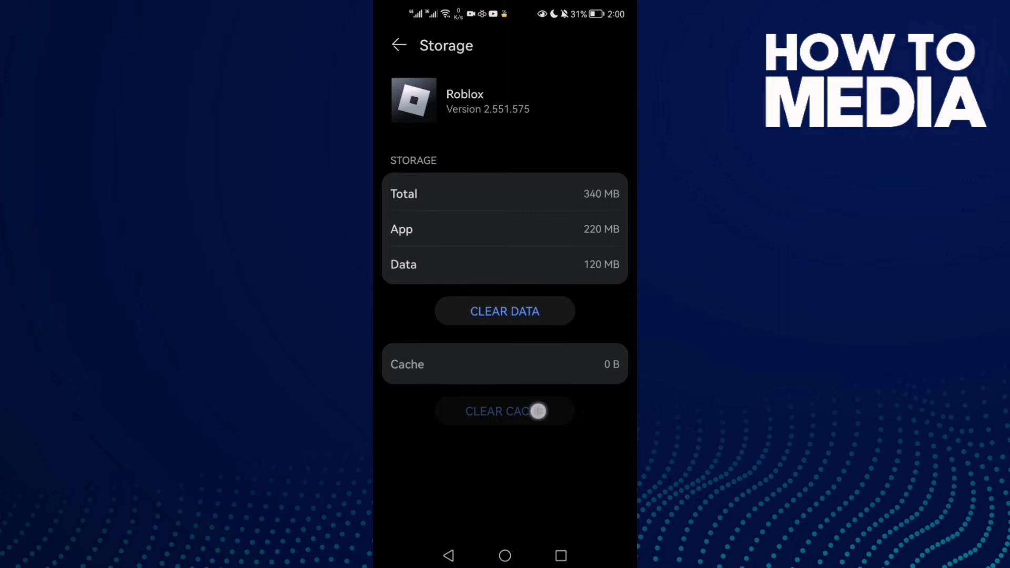
pyautogui.click(399, 45)
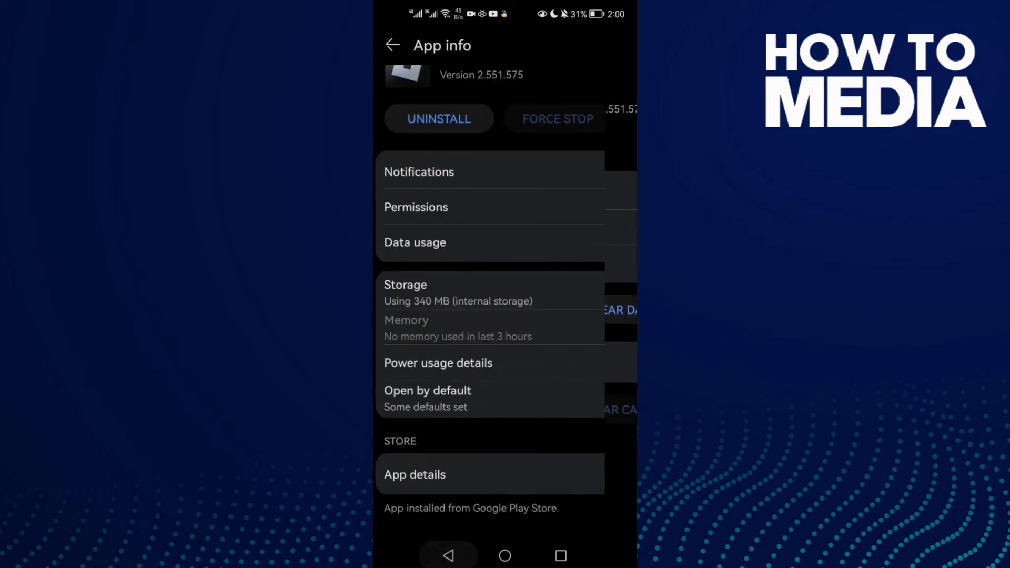